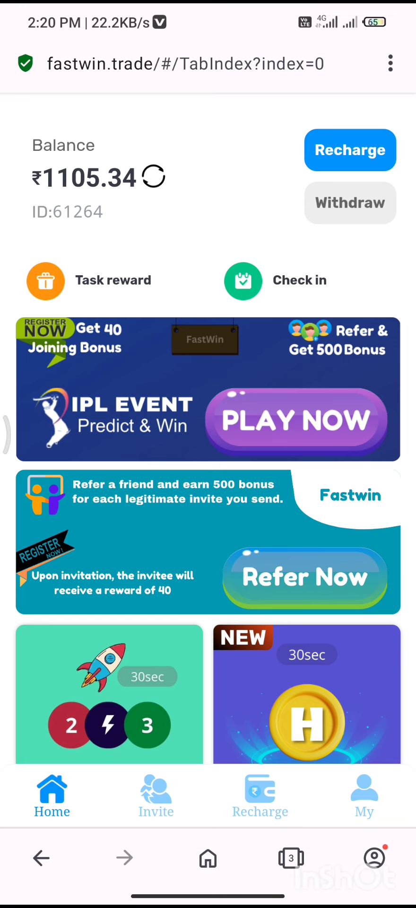
Open the withdrawal page from the ₹1105.34 balance and request ₹1100
{"action": "left_click", "coordinate": [350, 202]}
{"action": "type", "text": "1100"}
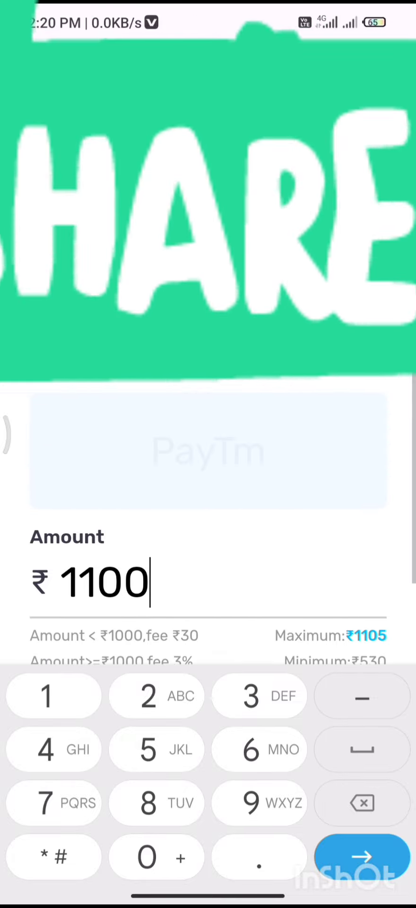
{"action": "scroll", "scroll_direction": "up", "scroll_amount": 3}
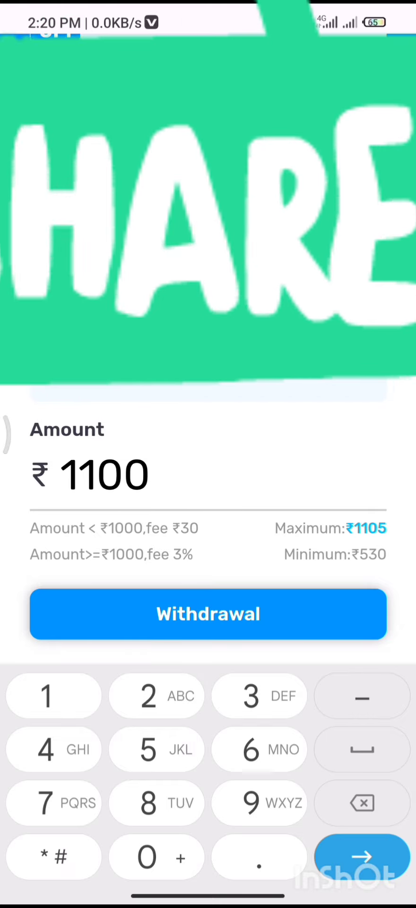
{"action": "left_click", "coordinate": [208, 614]}
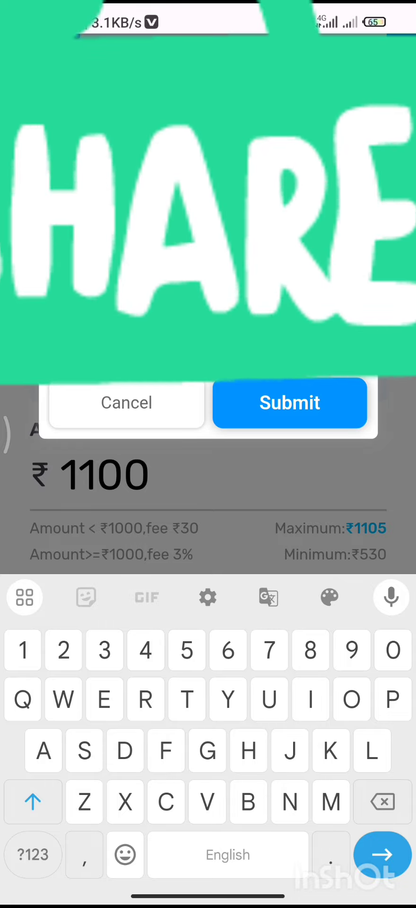
Confirm submitting the ₹1100 withdrawal in the confirmation dialog
{"action": "left_click", "coordinate": [290, 402]}
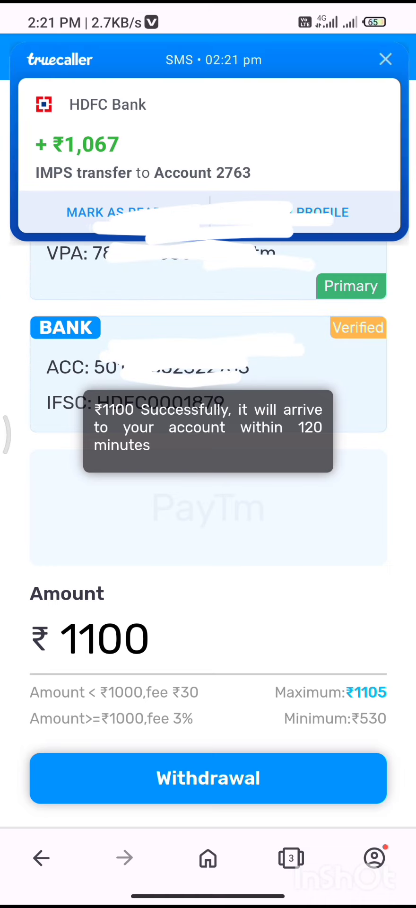